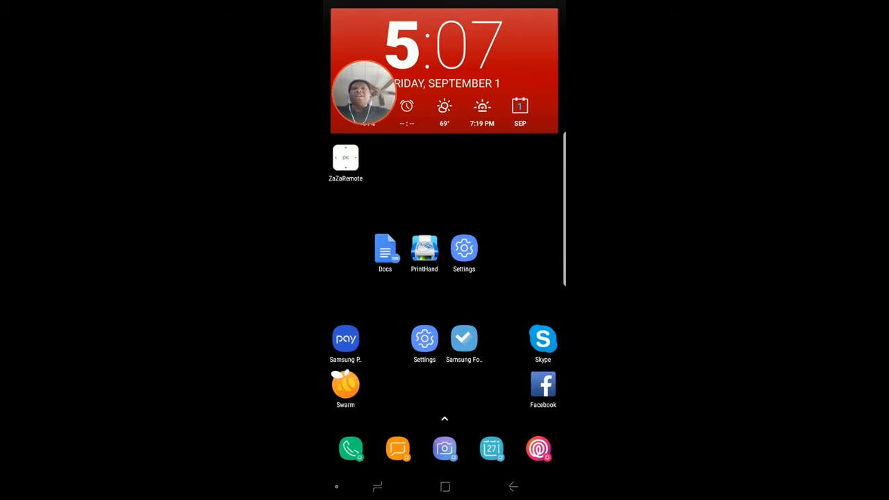
Reach the Printing settings page showing Cloud Print, HP Inc., PrintHand and Samsung plugin enabled.
{"action": "left_click", "coordinate": [464, 247]}
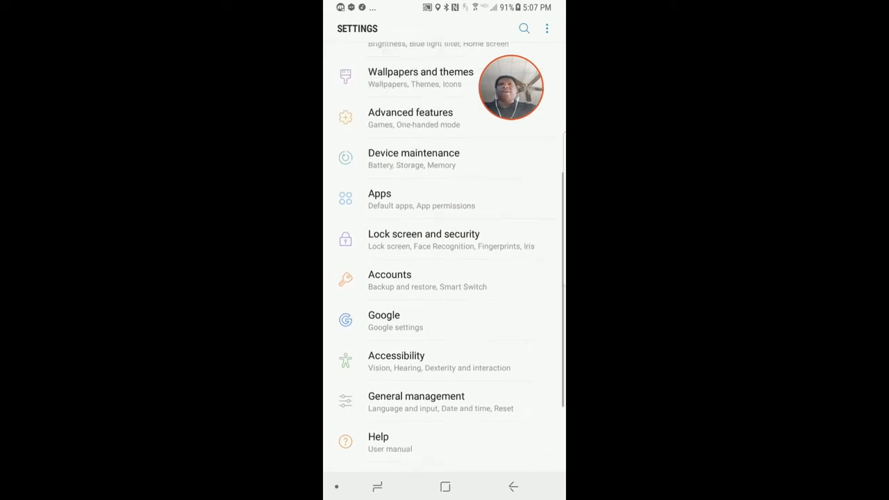
{"action": "scroll", "scroll_direction": "down", "scroll_amount": 3}
{"action": "type", "text": "Printing"}
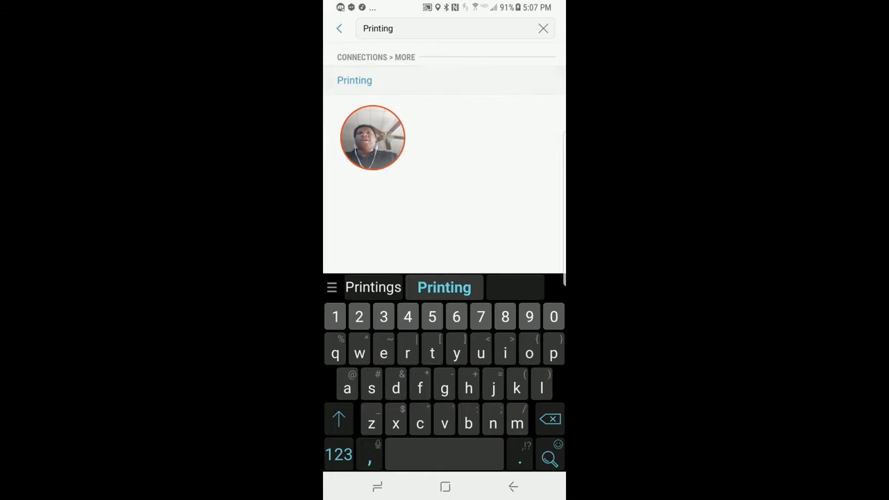
{"action": "left_click", "coordinate": [354, 79]}
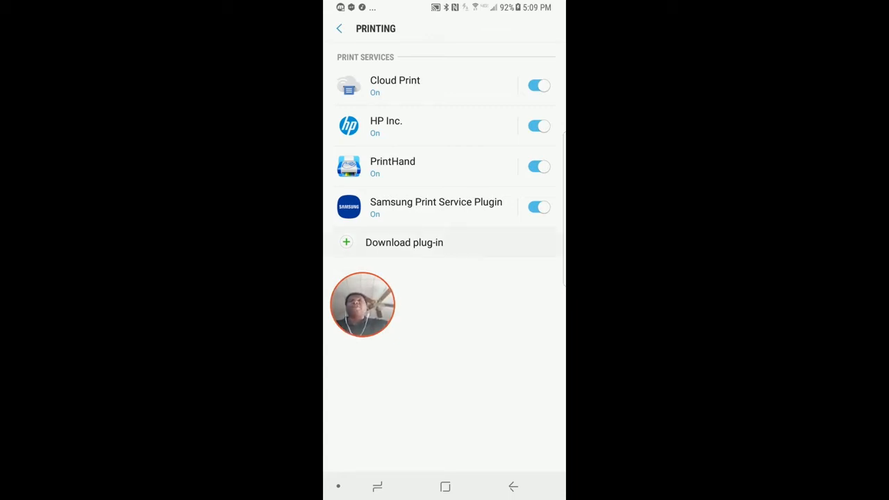
Browse the Play Store's print service plugin listings via Download plug-in, then go back home.
{"action": "left_click", "coordinate": [404, 242]}
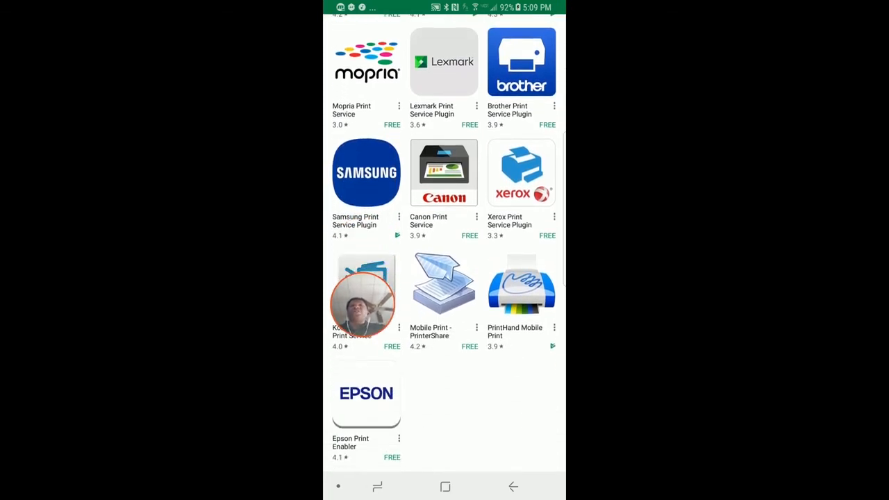
{"action": "scroll", "scroll_direction": "down", "scroll_amount": 3}
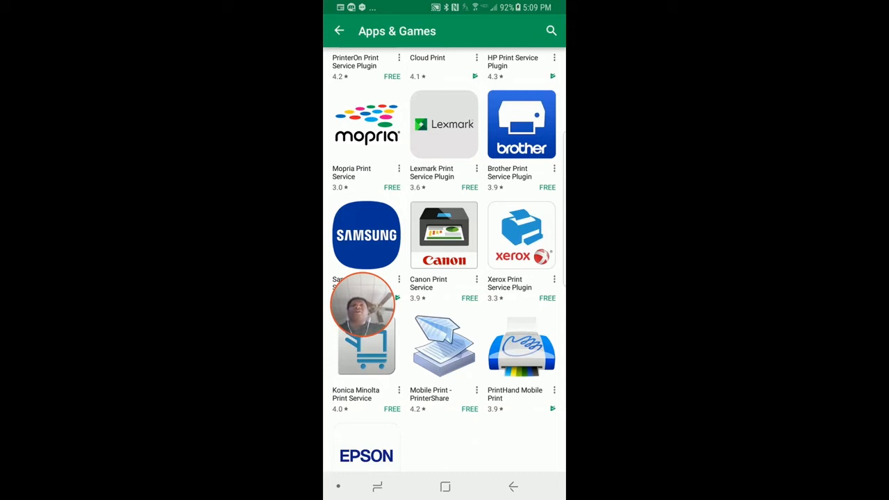
{"action": "scroll", "scroll_direction": "down", "scroll_amount": 3}
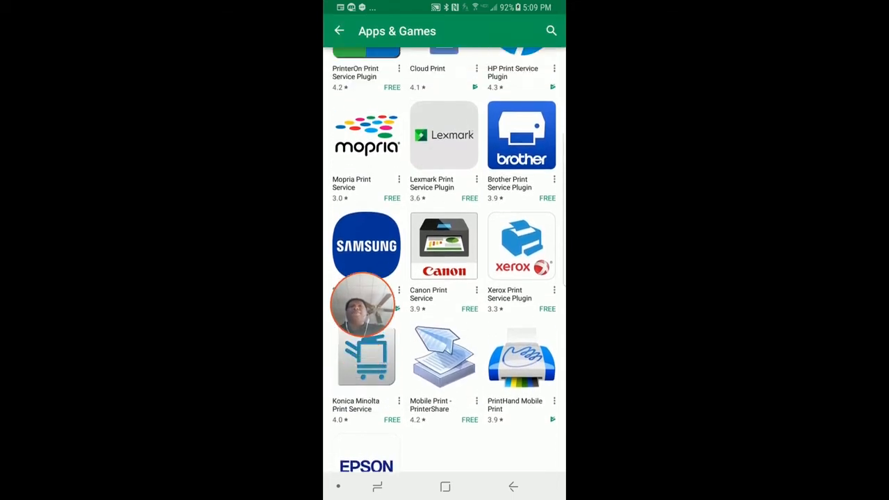
{"action": "scroll", "scroll_direction": "down", "scroll_amount": 3}
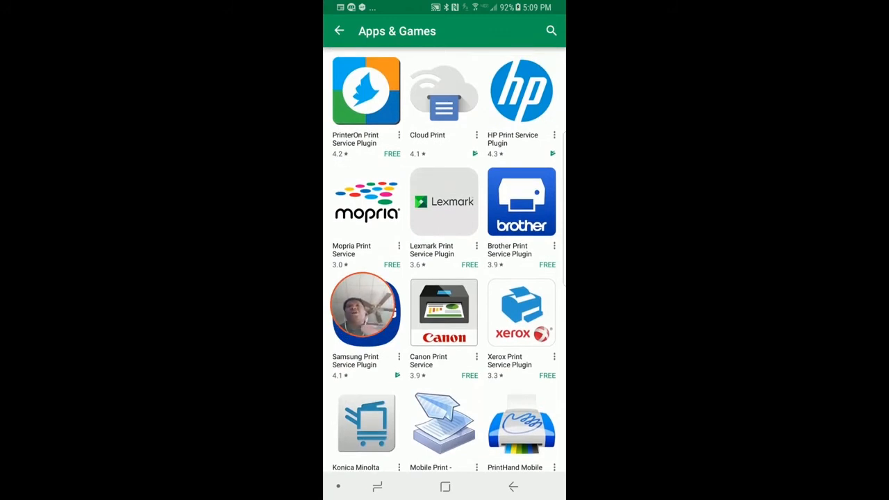
{"action": "left_click", "coordinate": [339, 31]}
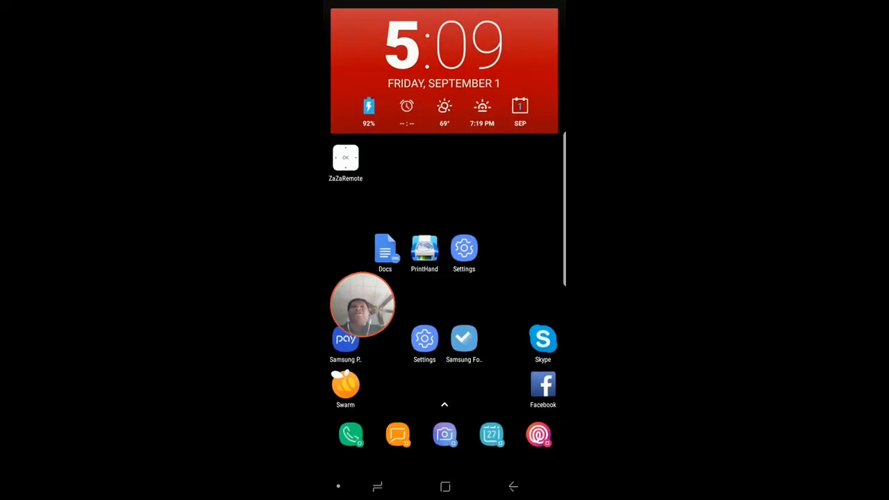
In Docs, reach Share & export for the privacy policy to send it to print preview.
{"action": "left_click", "coordinate": [385, 248]}
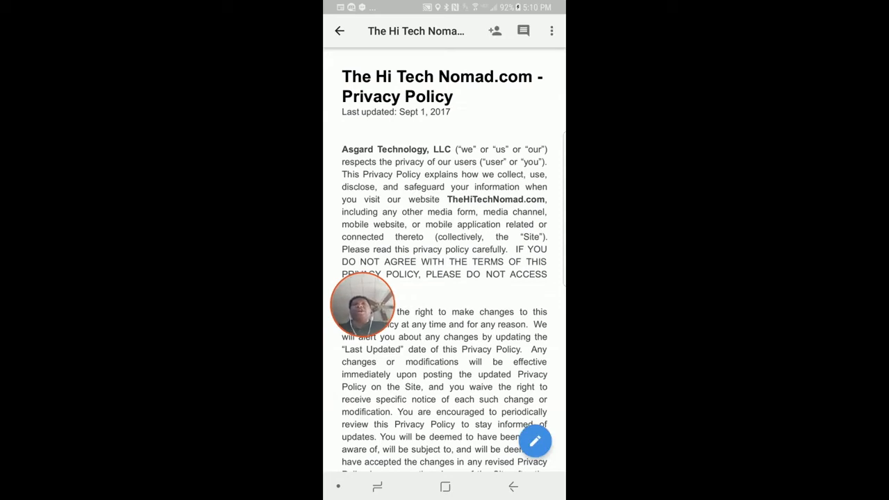
{"action": "left_click", "coordinate": [551, 31]}
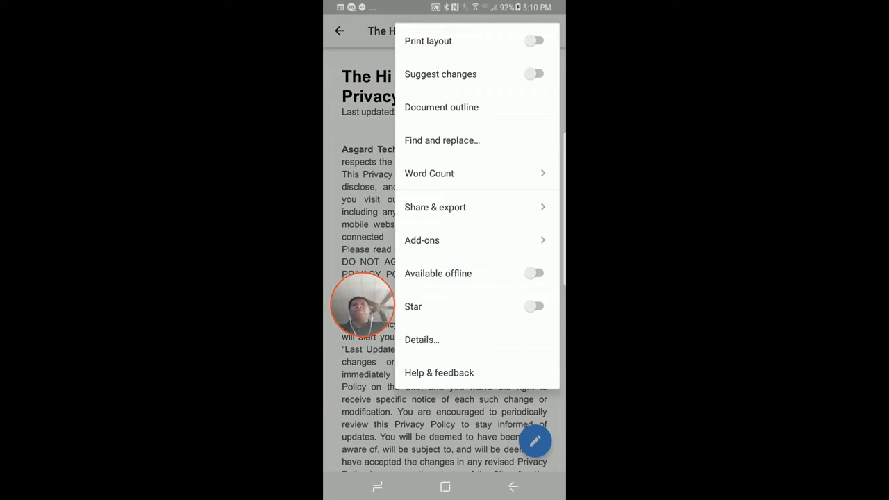
{"action": "left_click", "coordinate": [434, 207]}
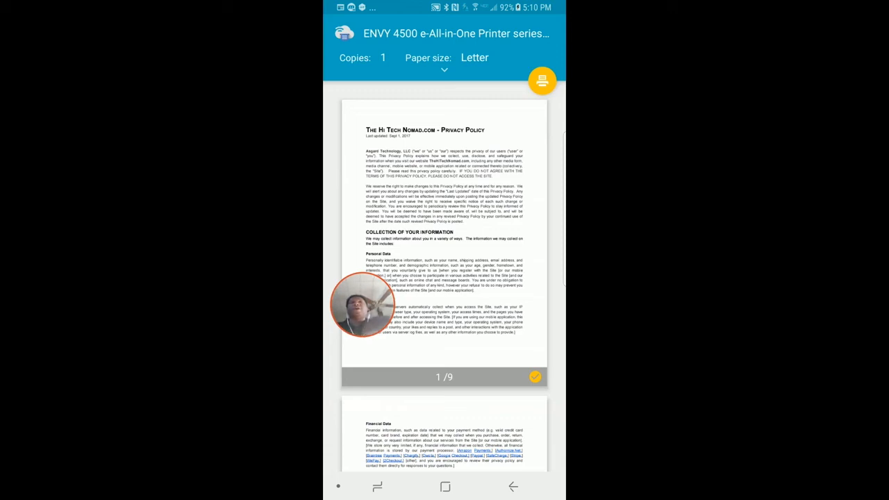
Select the ENVY 4500 Cloud Print printer and confirm the Use Cloud Print? prompt with OK.
{"action": "left_click", "coordinate": [451, 33]}
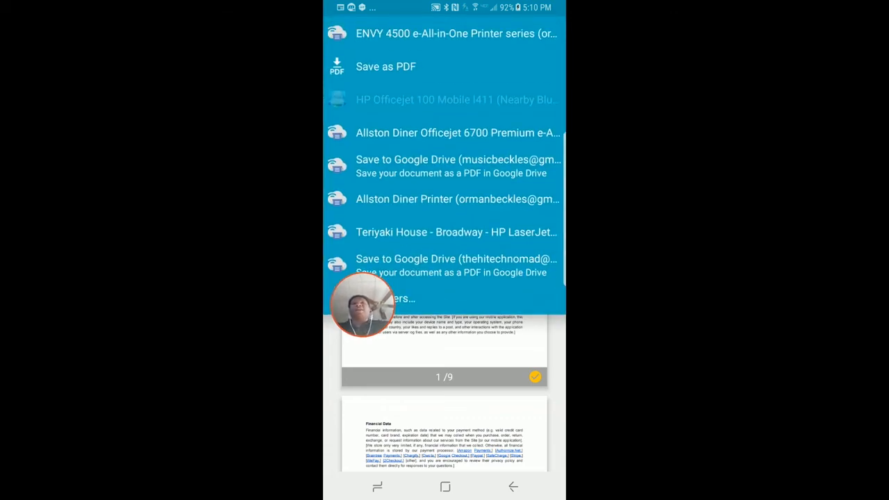
{"action": "left_click", "coordinate": [456, 34]}
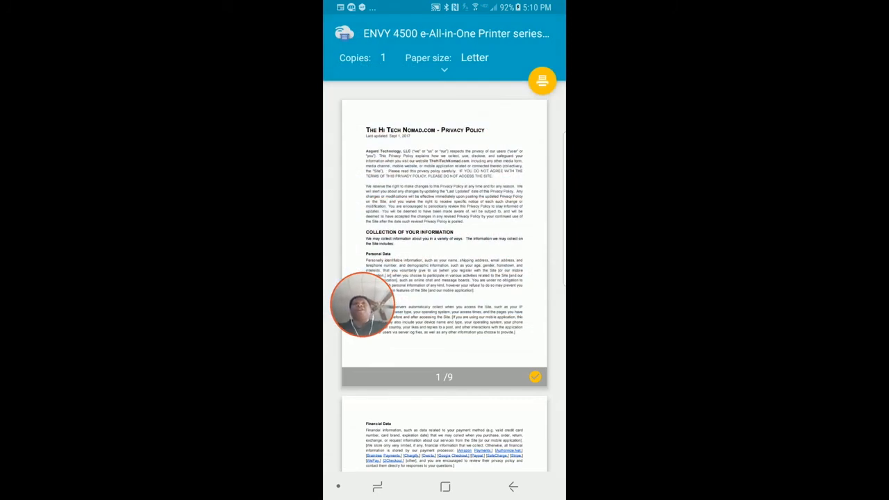
{"action": "left_click", "coordinate": [542, 81]}
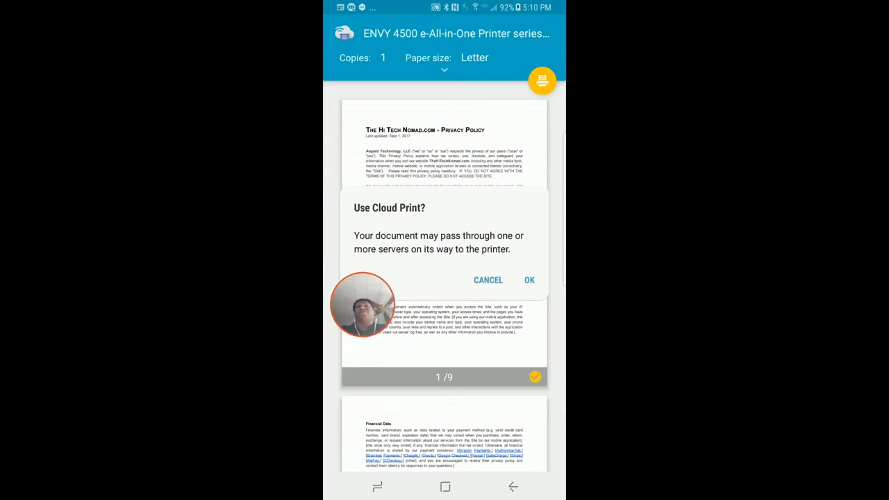
{"action": "left_click", "coordinate": [528, 281]}
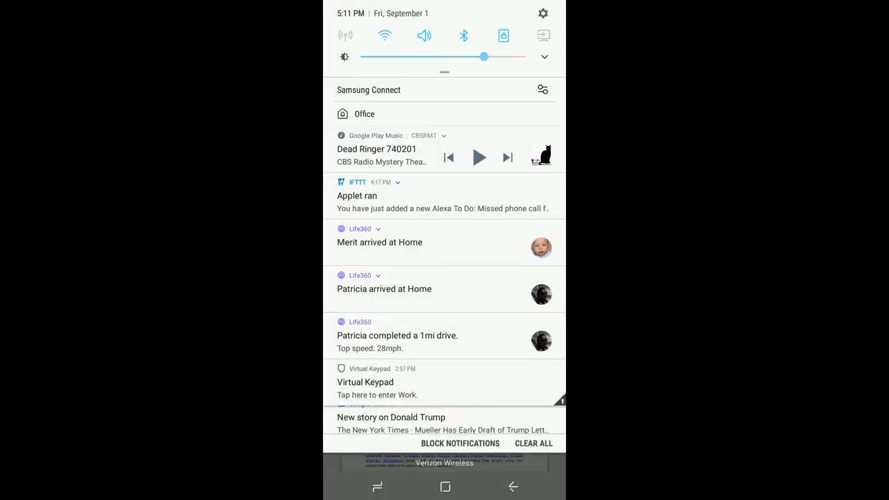
Scroll the notification shade to reveal the recording, Dropsync and weather notifications.
{"action": "scroll", "scroll_direction": "down", "scroll_amount": 3}
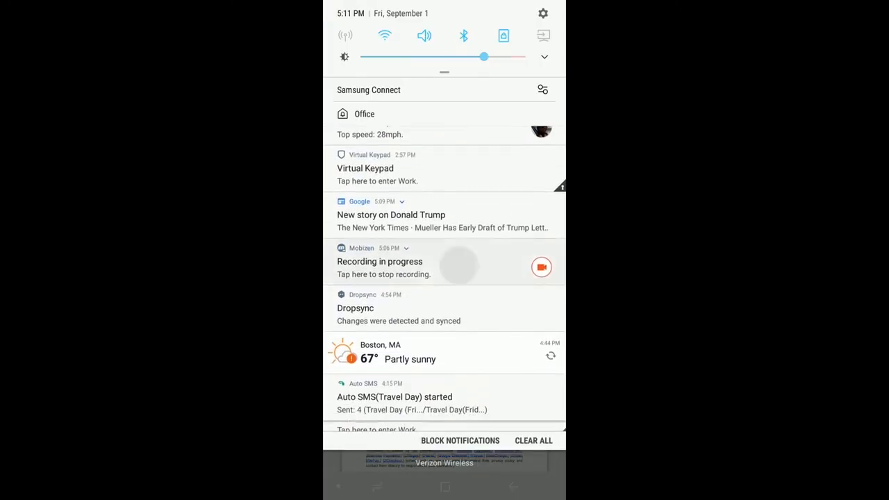